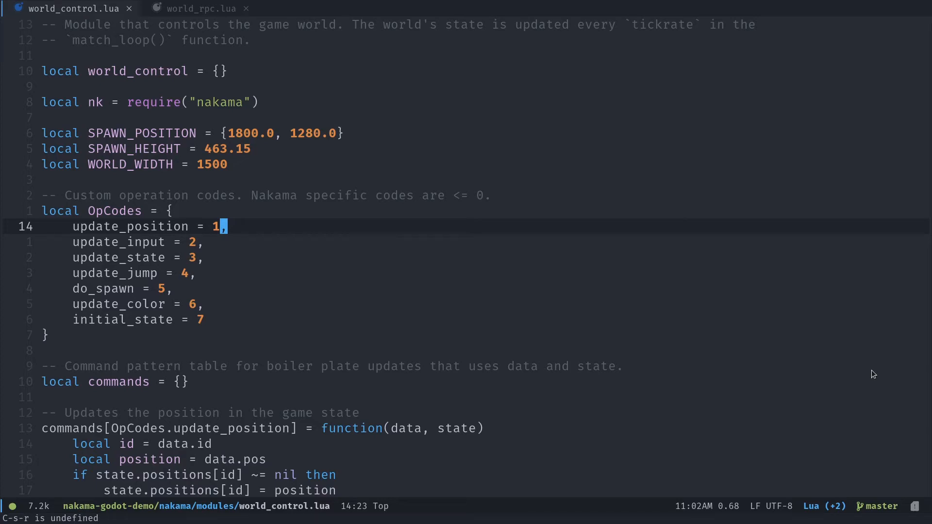
mouse_move(280, 231)
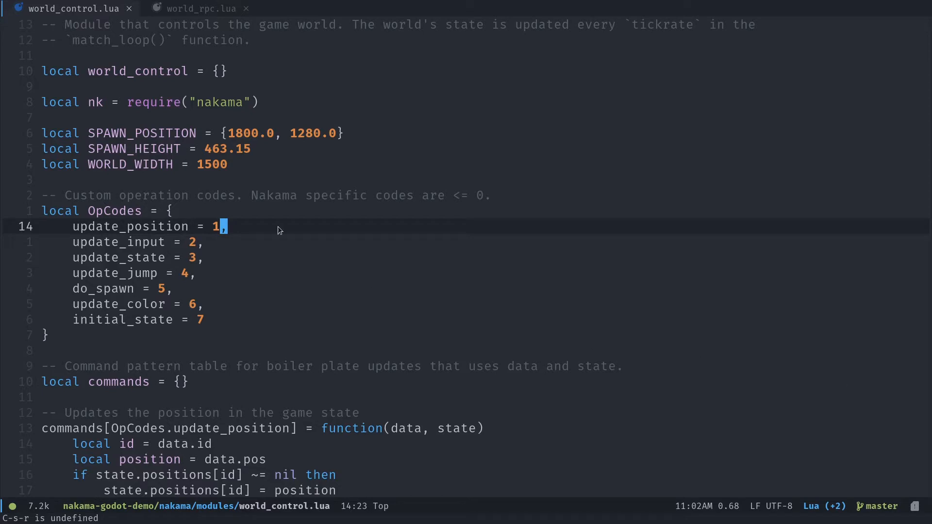
Glance at world_rpc.lua, then run the game, log in with saved credentials, and stop it
click(200, 9)
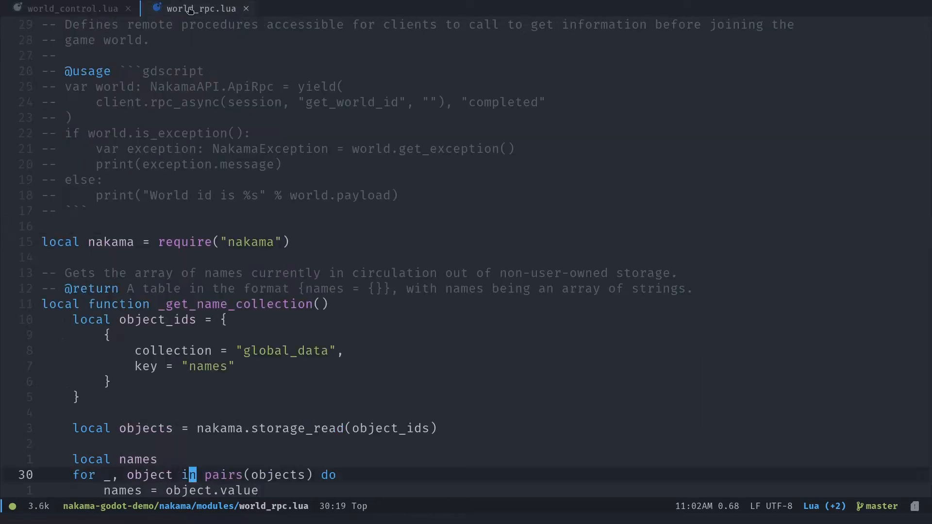
click(68, 8)
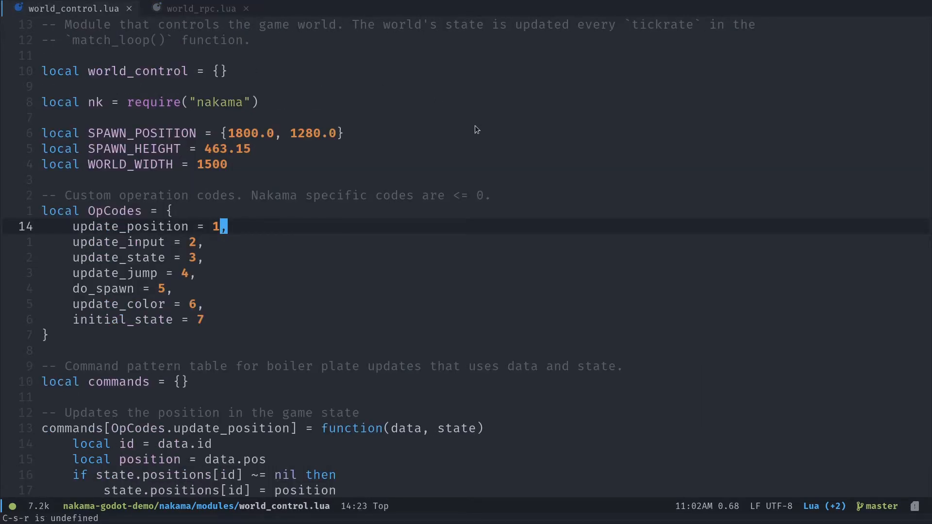
mouse_move(466, 117)
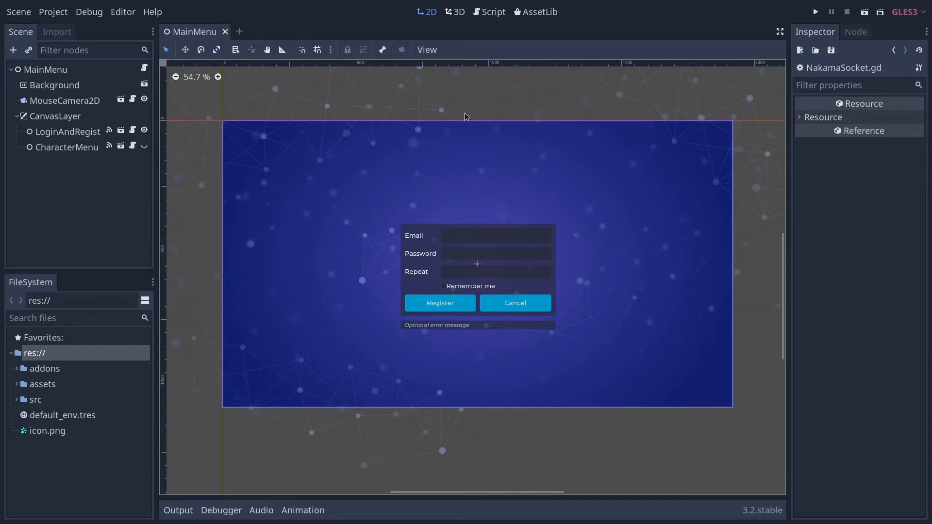
click(815, 12)
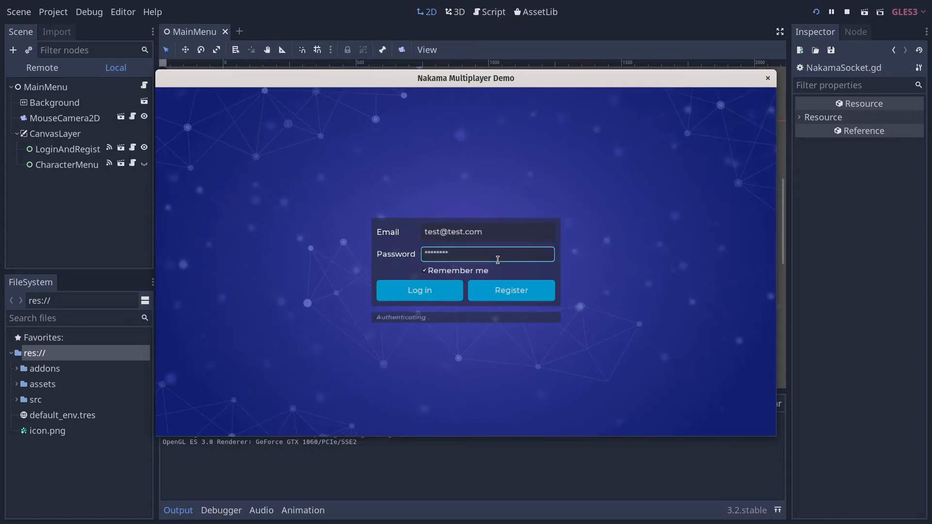
click(419, 291)
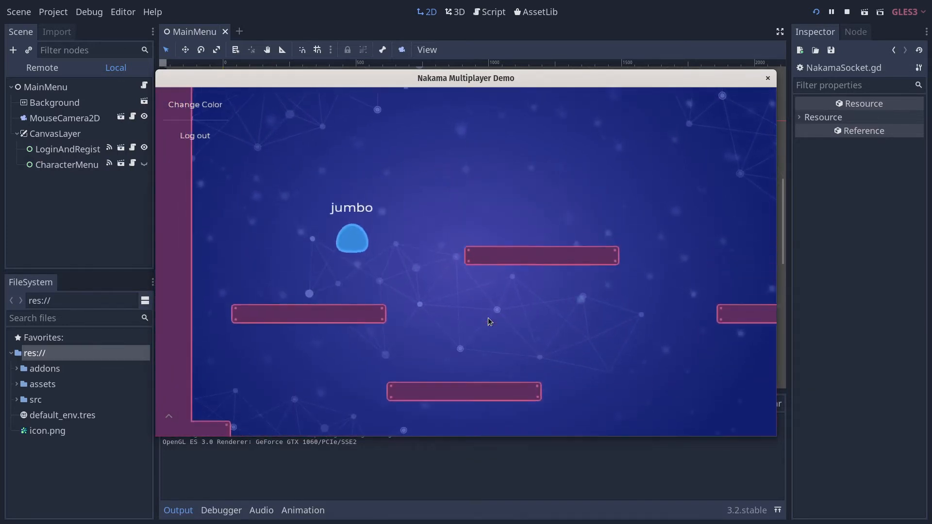
click(847, 11)
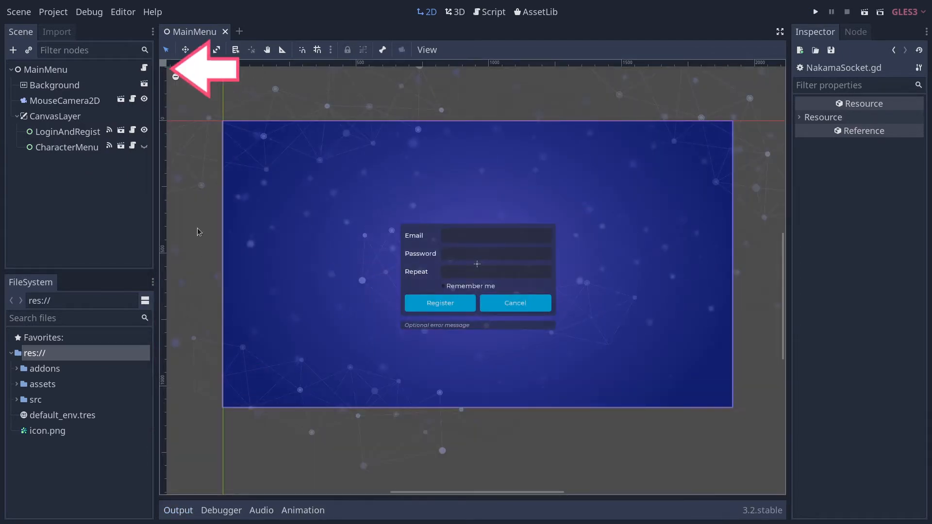
Read ServerConnection.gd's join_world_async, highlighting the get_world_id RPC and the _socket join call
click(492, 12)
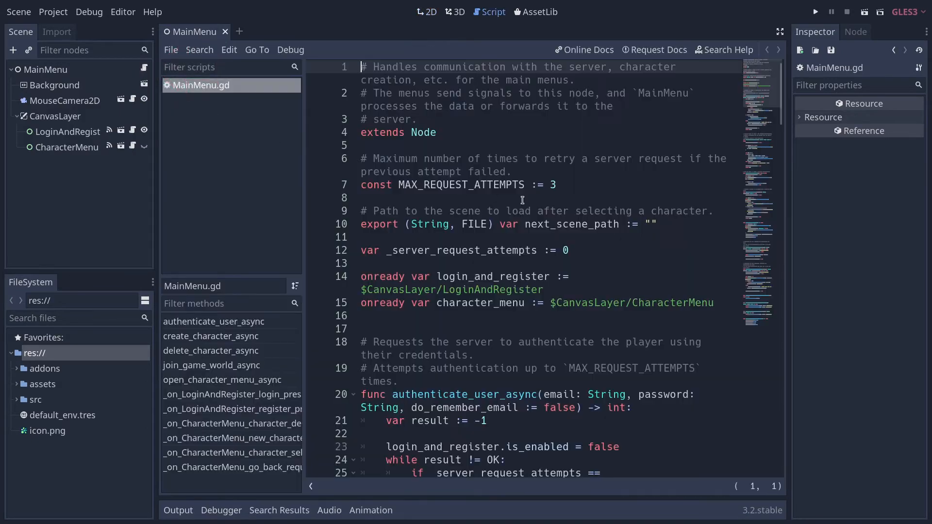
scroll(down, 3)
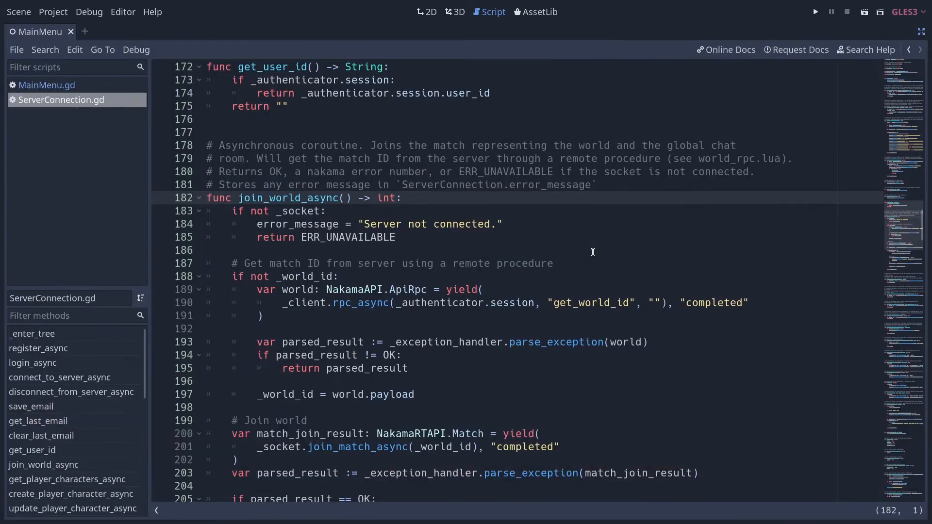
click(207, 198)
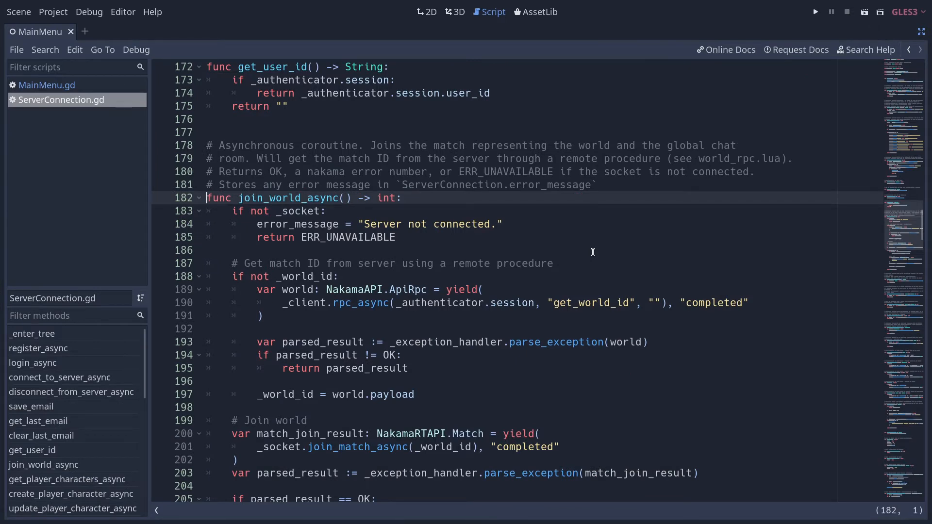
scroll(down, 3)
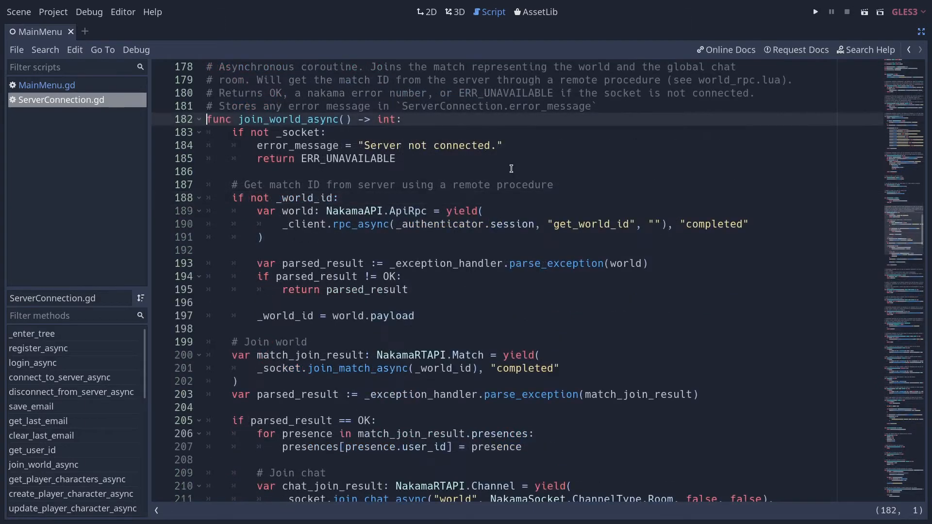
mouse_move(224, 197)
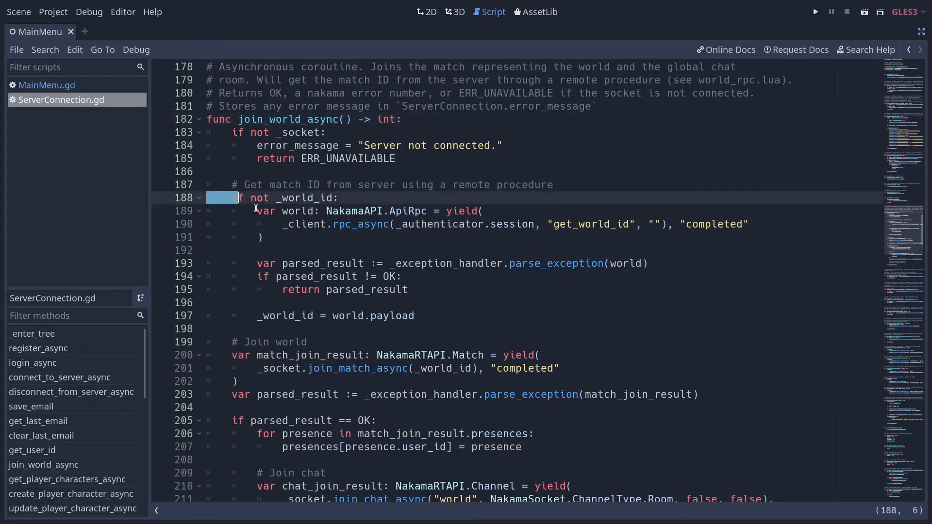
double_click(591, 225)
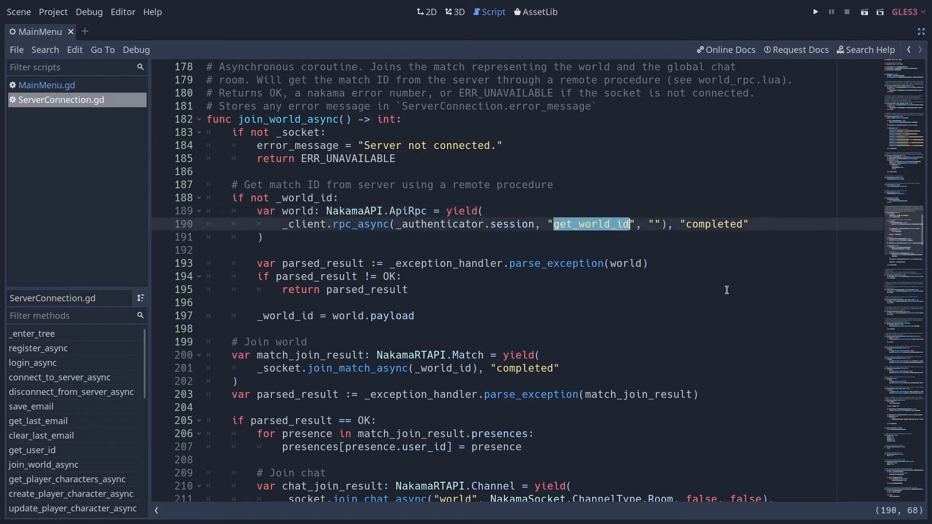
mouse_move(404, 309)
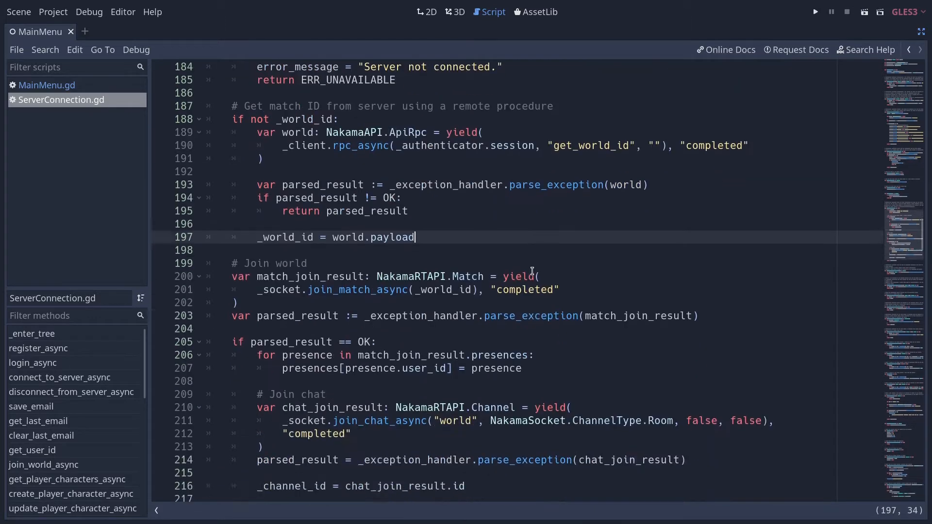
scroll(down, 3)
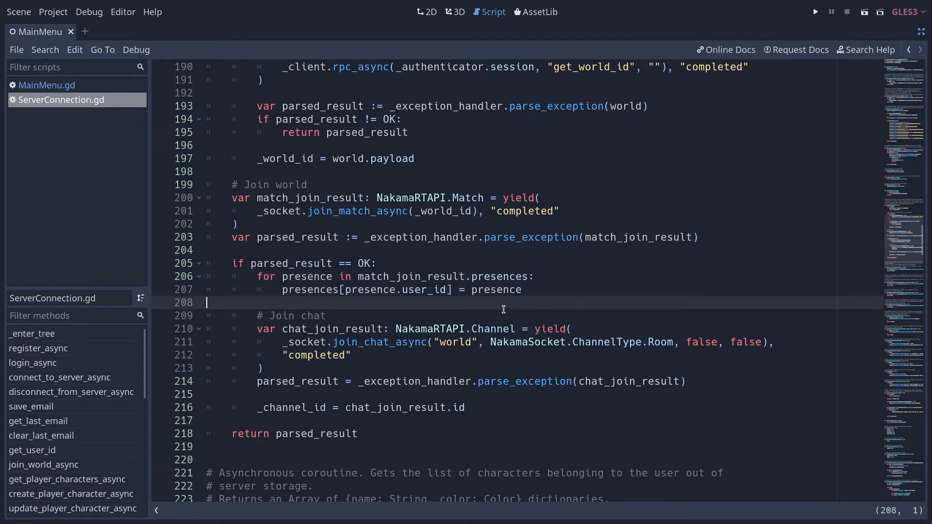
mouse_move(379, 385)
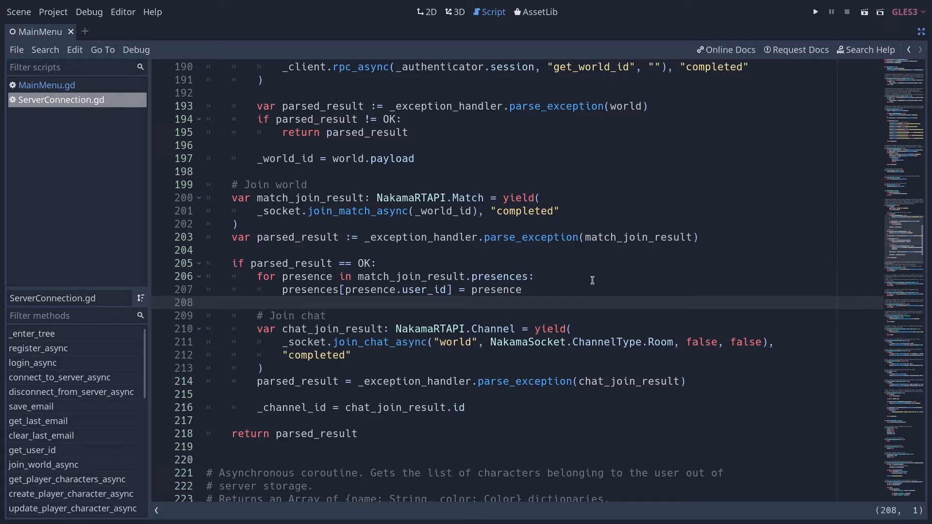
double_click(279, 212)
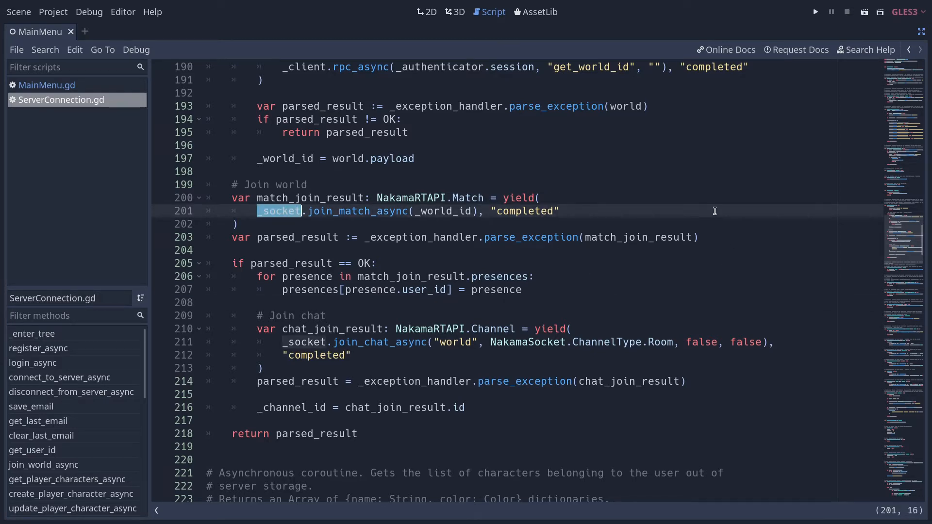
scroll(down, 3)
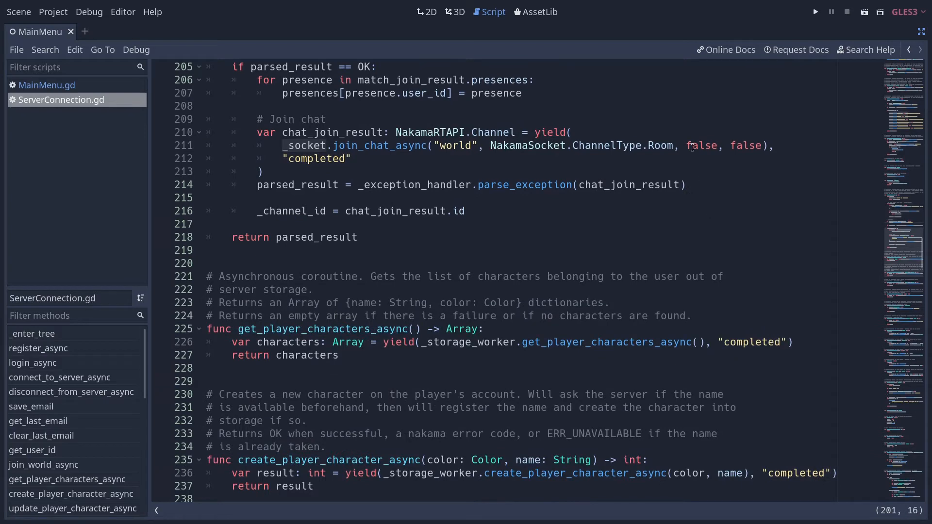
scroll(down, 3)
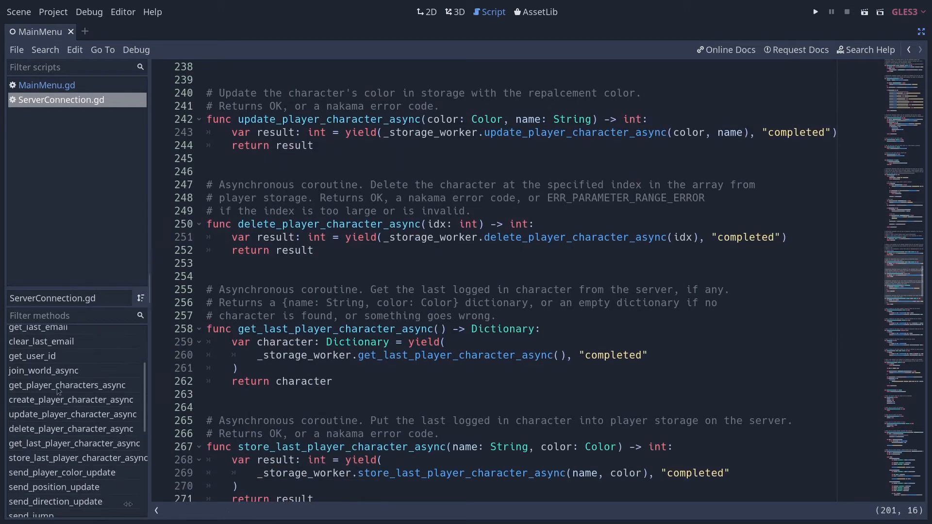
Jump to send_position_update and highlight the JSON payload it sends to the server
click(54, 487)
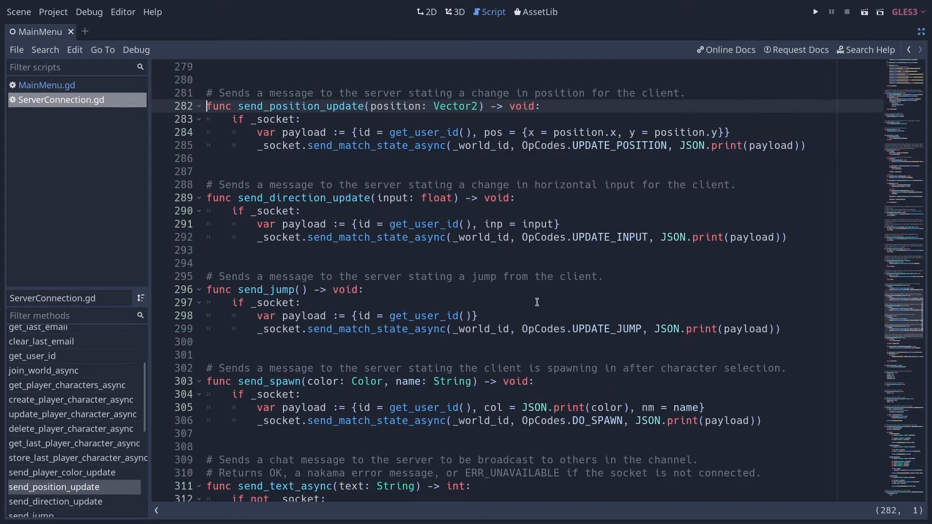
double_click(274, 120)
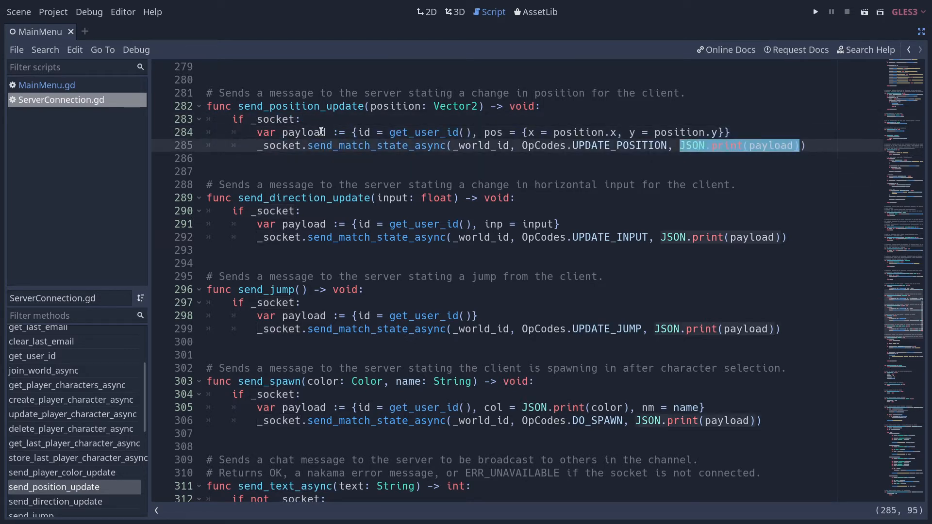
double_click(304, 132)
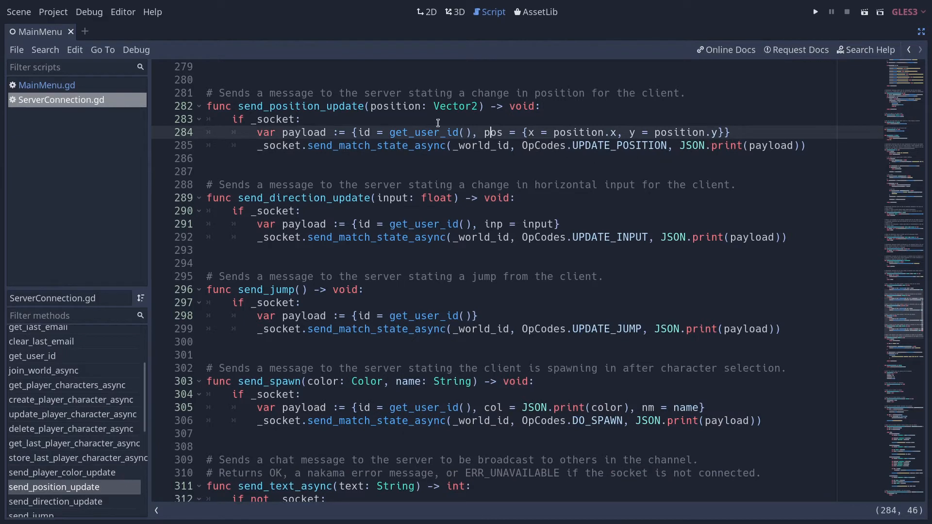
drag(352, 132, 729, 132)
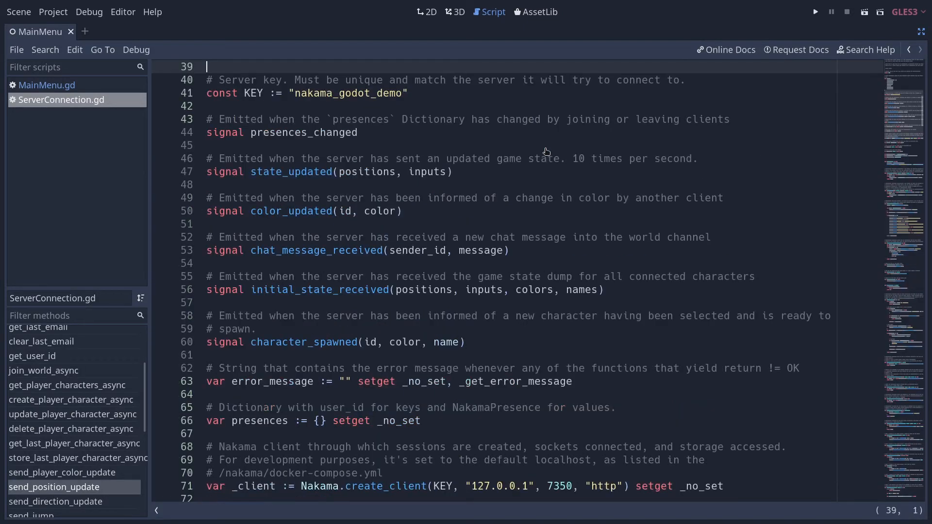
Scroll up to the OpCodes enum and pick out the UPDATE_POSITION entry
scroll(up, 3)
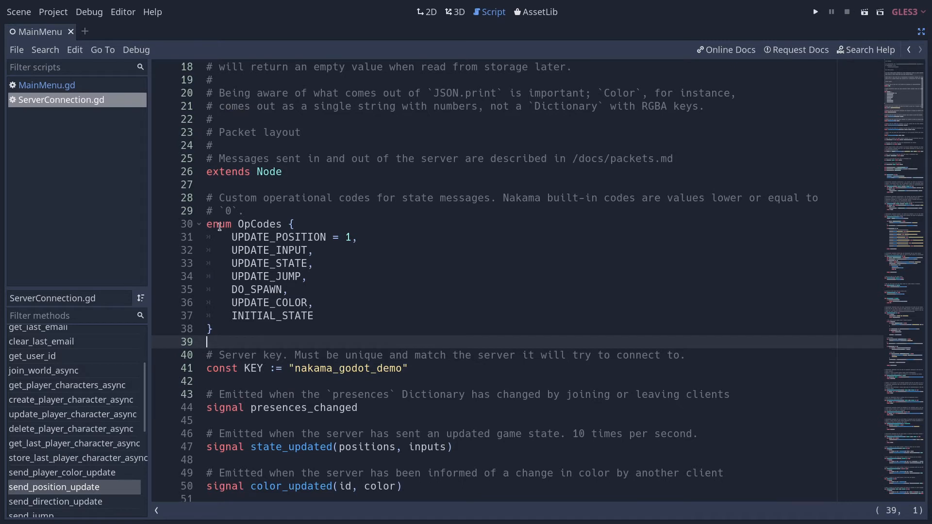
click(262, 225)
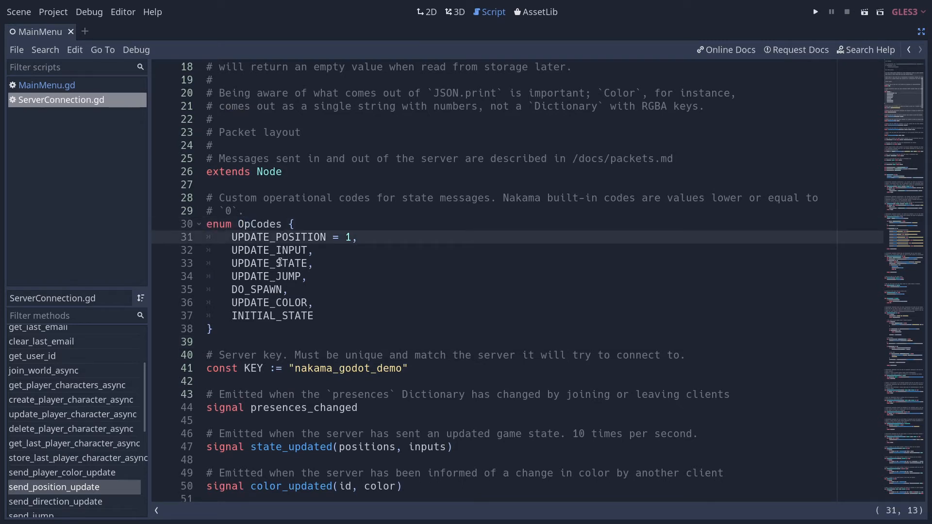
double_click(270, 249)
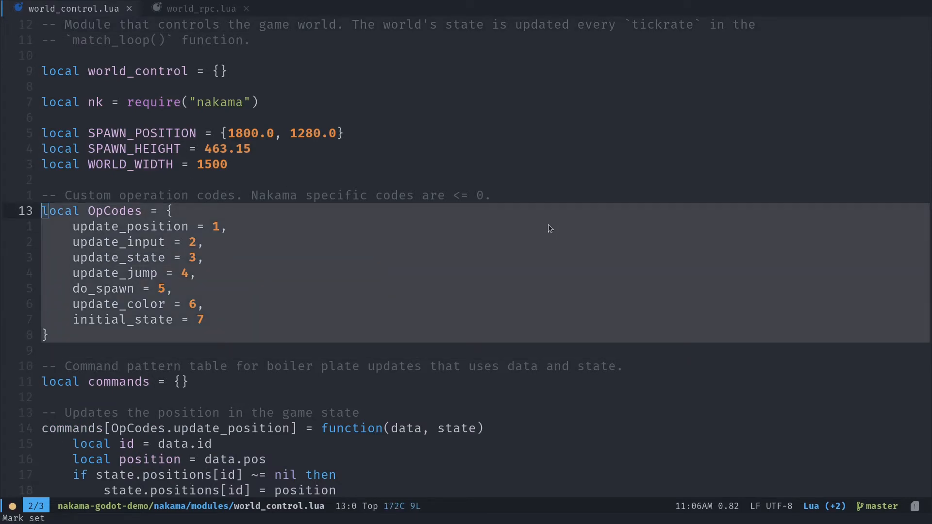
mouse_move(329, 269)
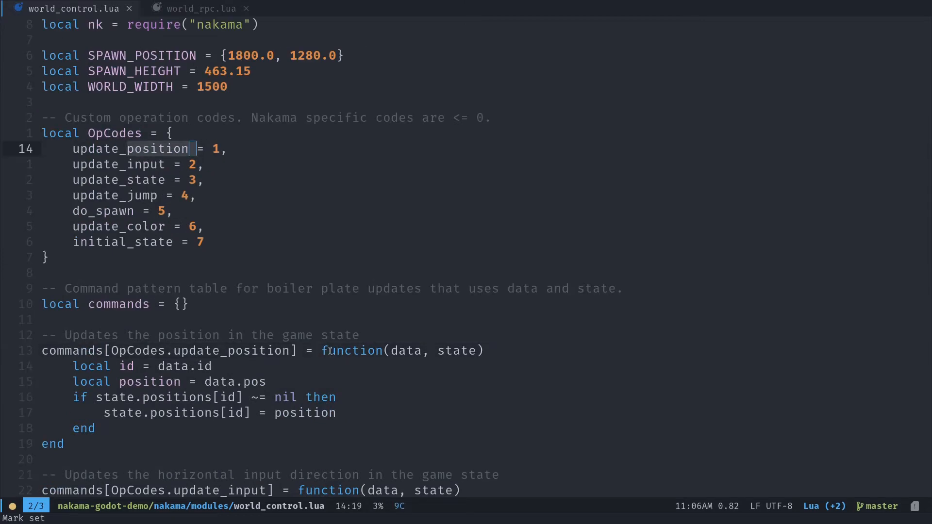
Scroll through world_control.lua's position, input, jump and spawn command handlers
scroll(down, 3)
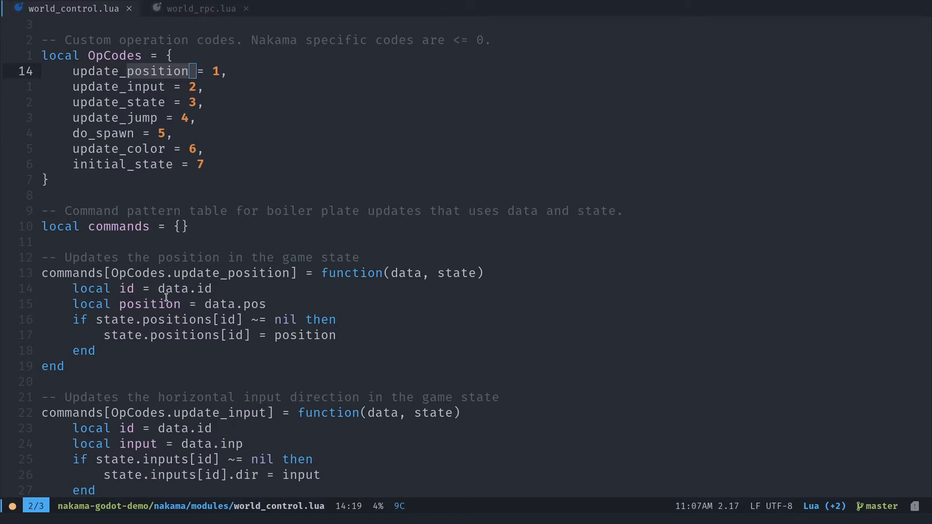
mouse_move(127, 322)
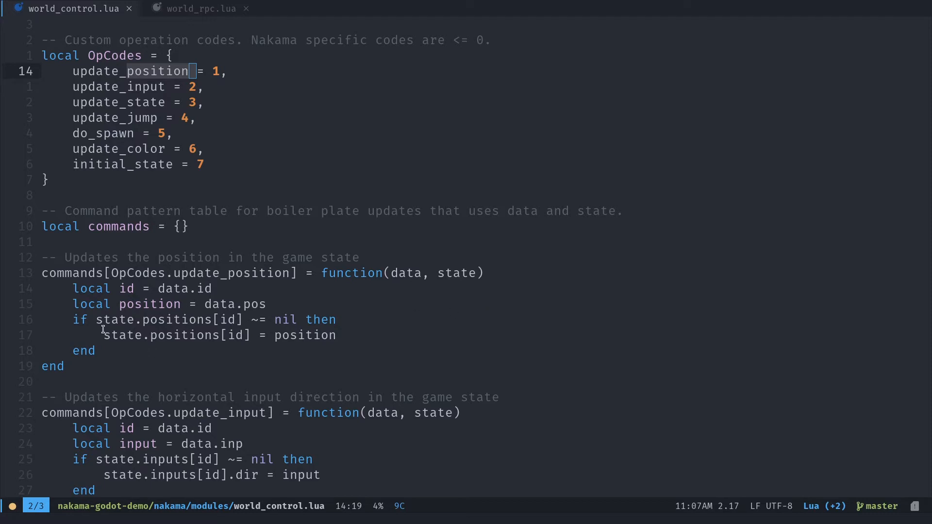
mouse_move(510, 299)
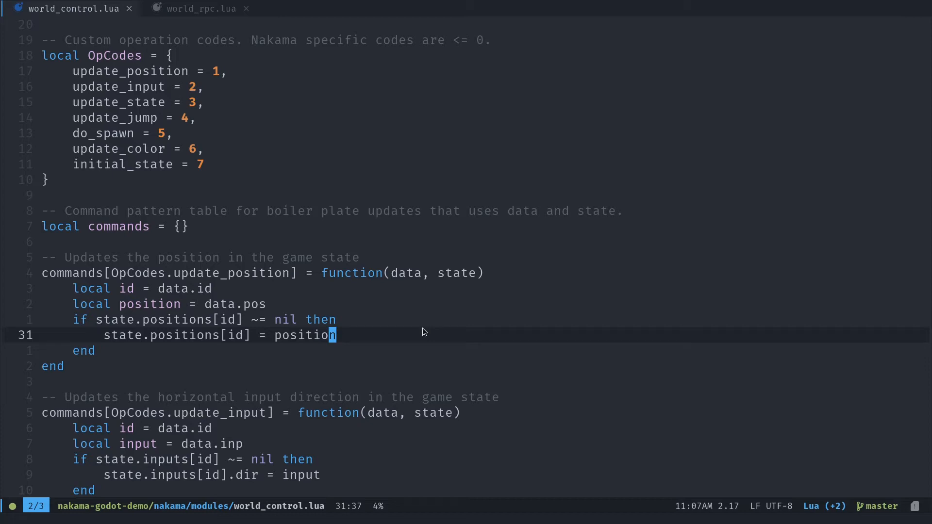
mouse_move(360, 168)
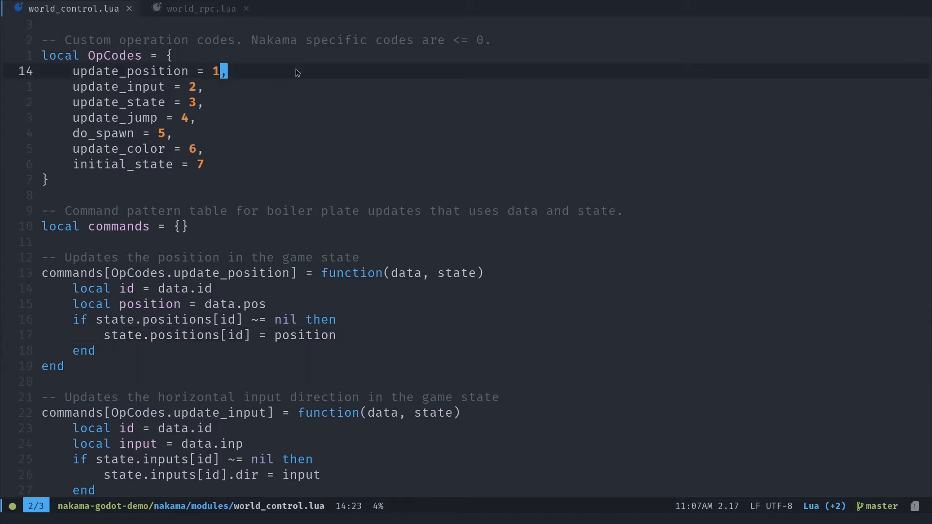
mouse_move(470, 199)
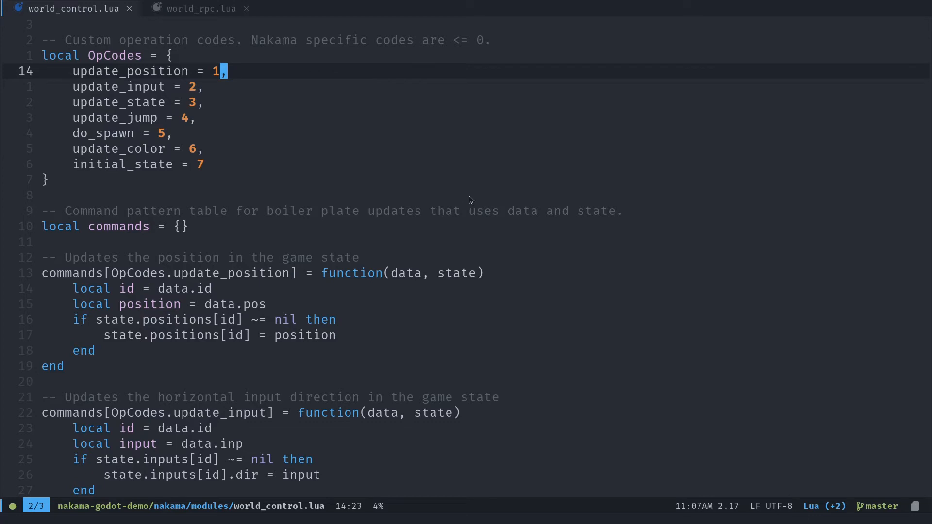
scroll(down, 3)
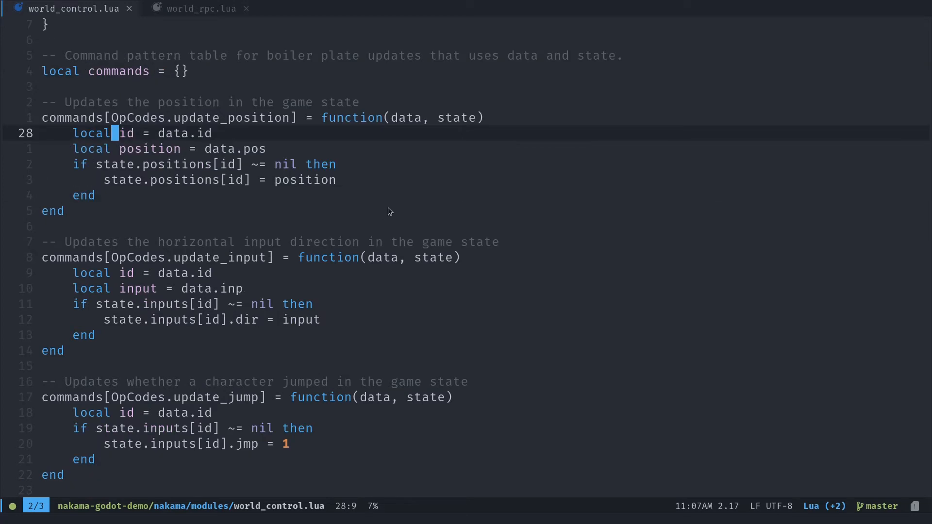
mouse_move(406, 222)
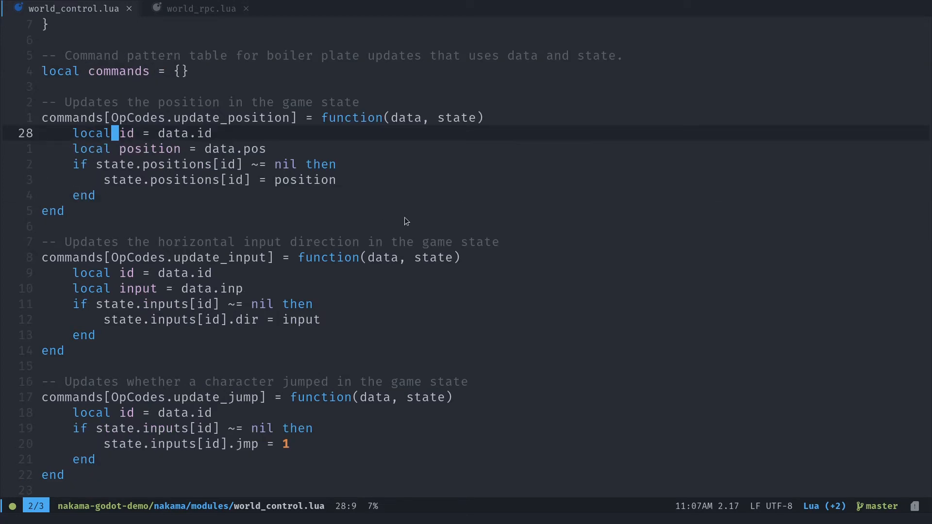
mouse_move(408, 202)
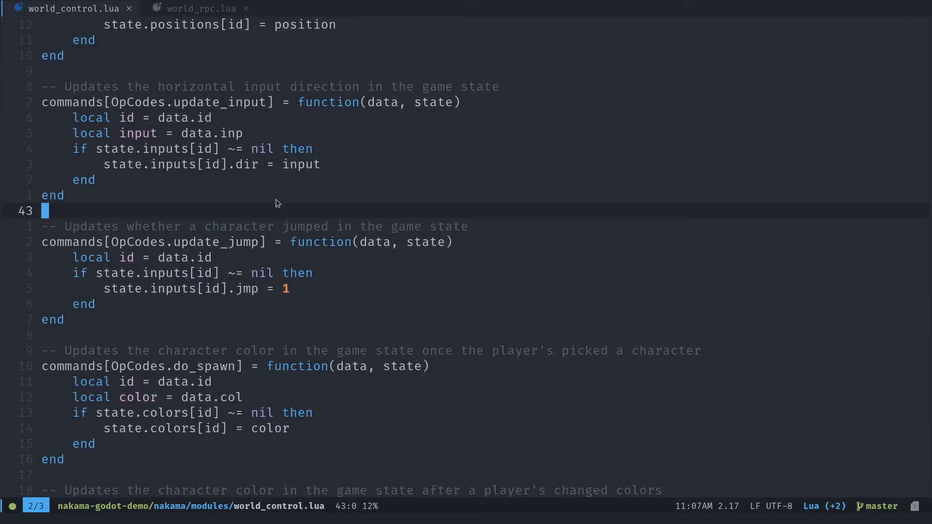
mouse_move(187, 185)
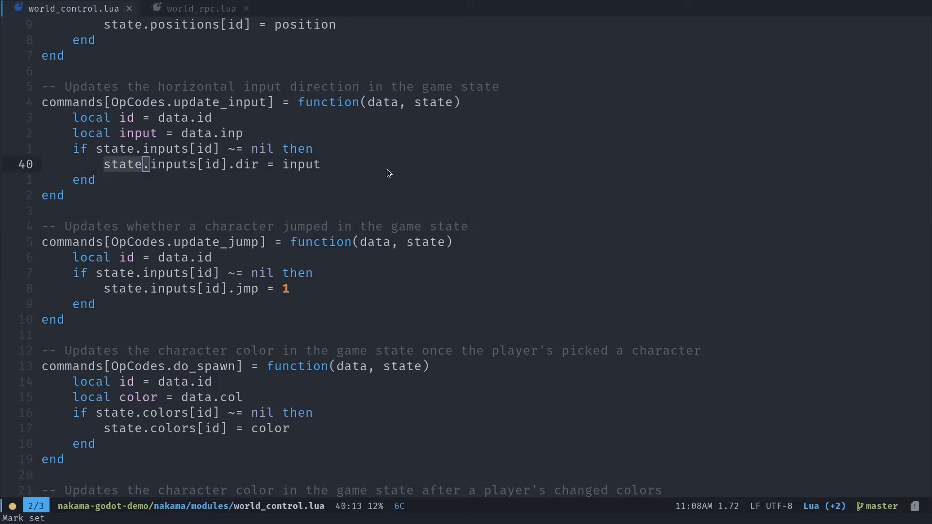
scroll(down, 3)
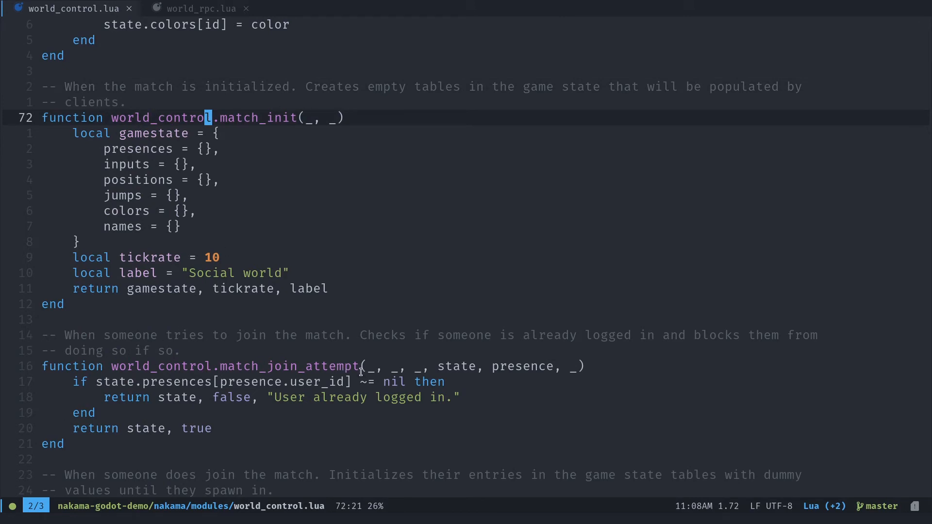
mouse_move(315, 281)
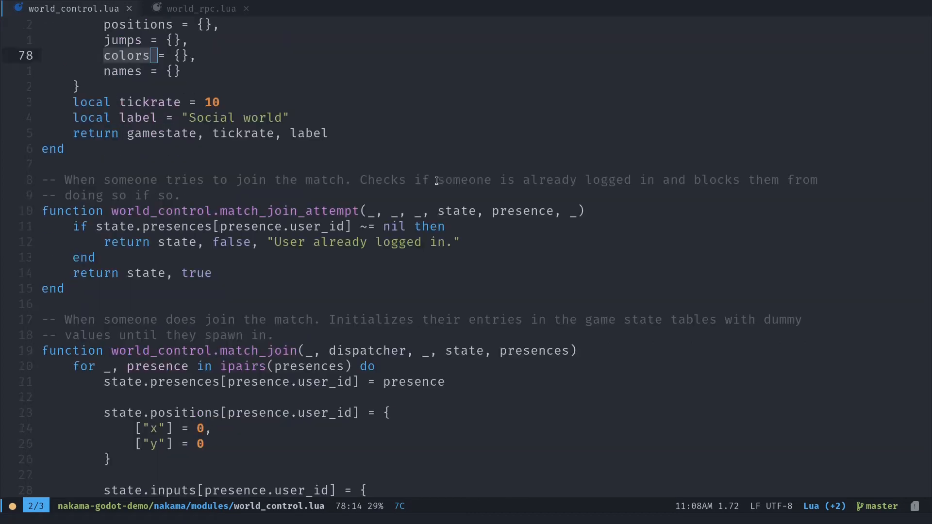
Scroll past match_init and match_join_attempt down to match_join
scroll(down, 3)
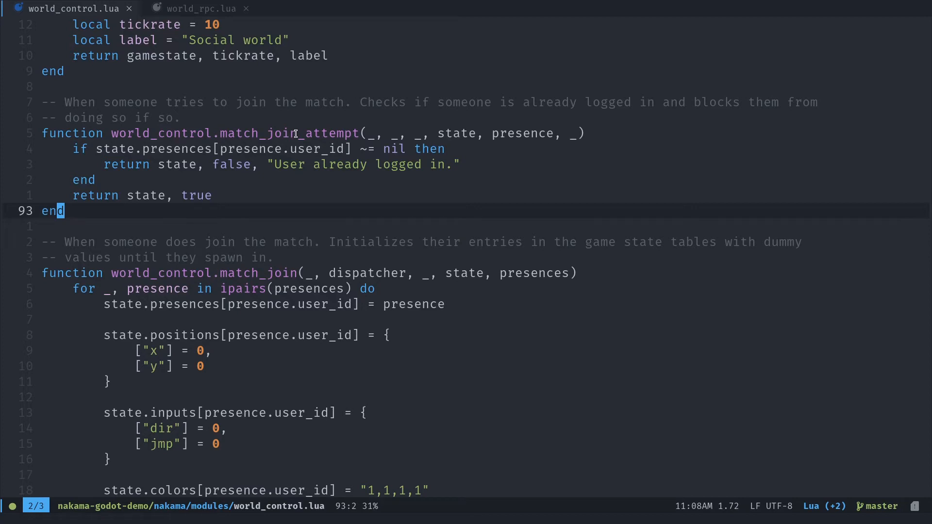
scroll(down, 3)
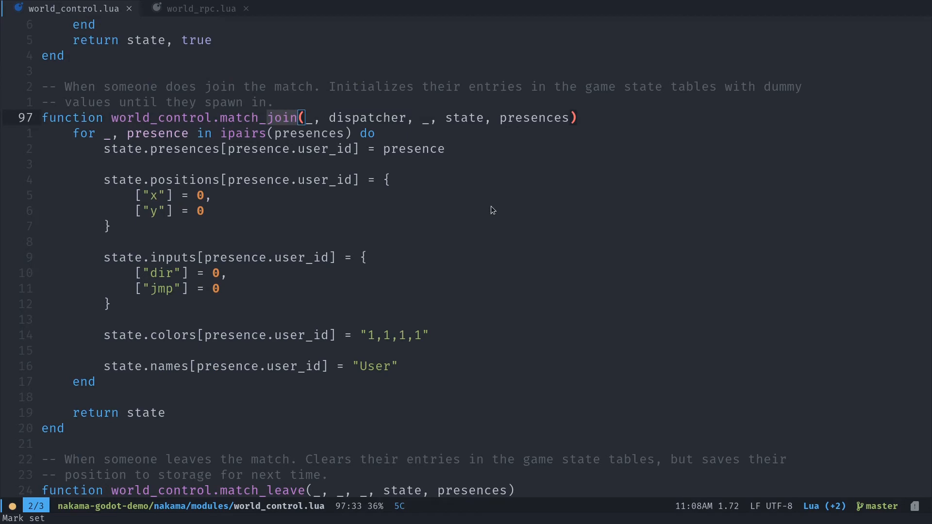
mouse_move(169, 237)
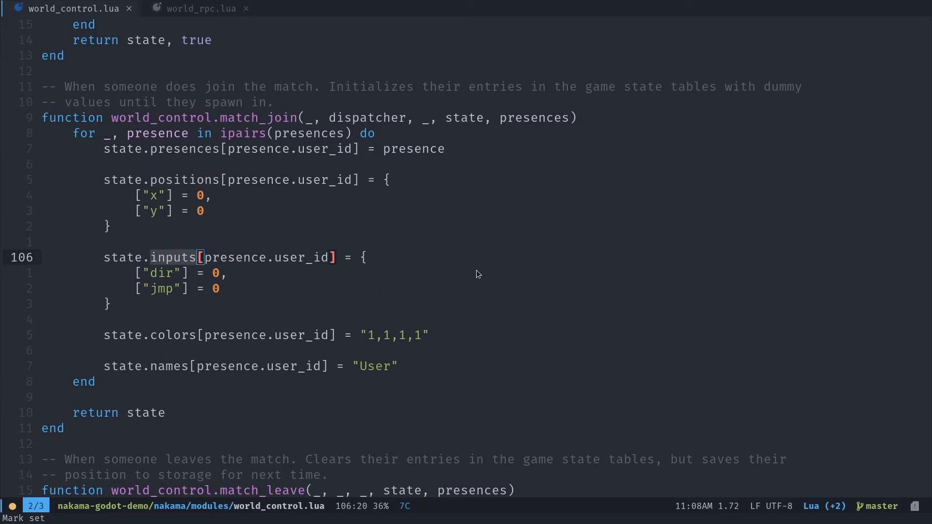
mouse_move(471, 249)
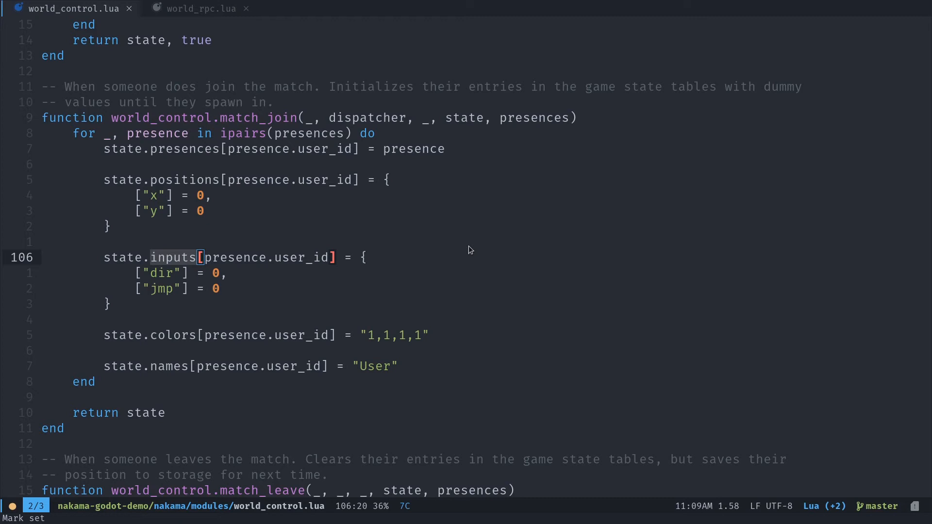
mouse_move(491, 230)
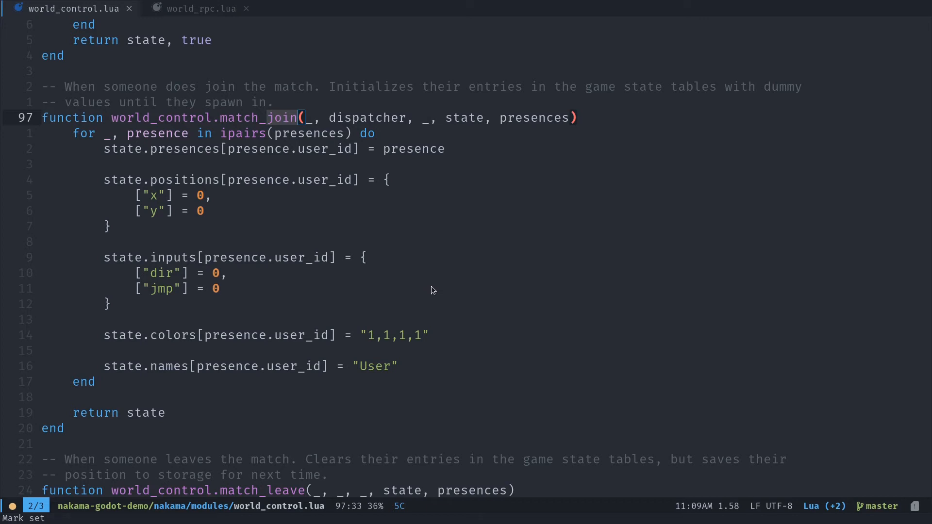
mouse_move(204, 308)
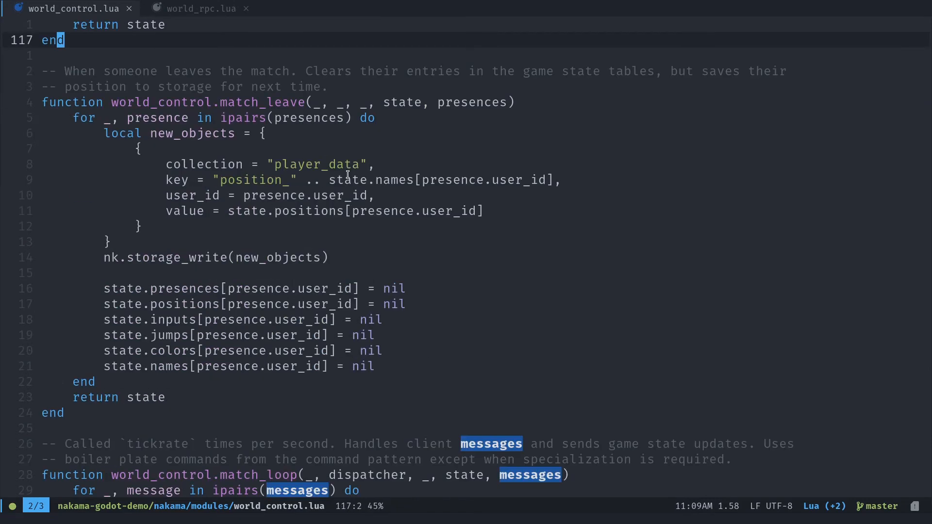
mouse_move(375, 255)
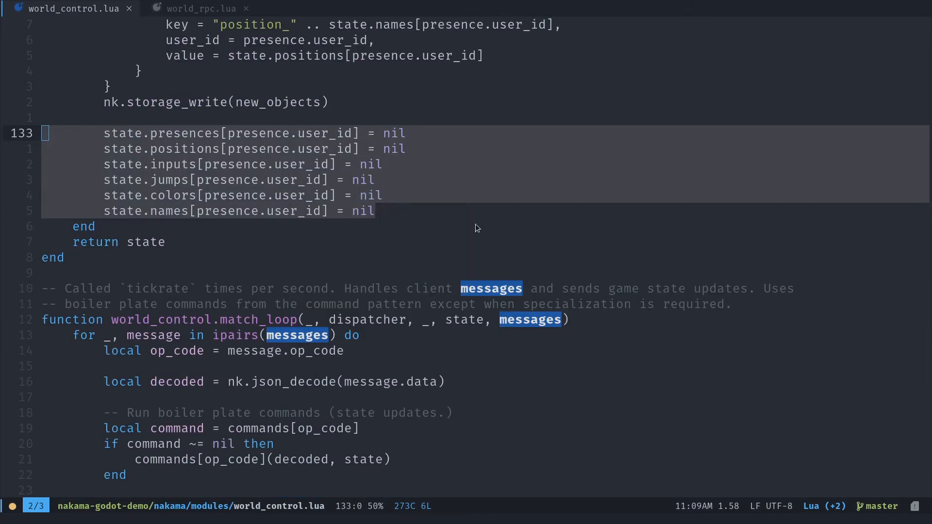
Scroll past match_leave and mark the message.data being decoded in match_loop
scroll(down, 3)
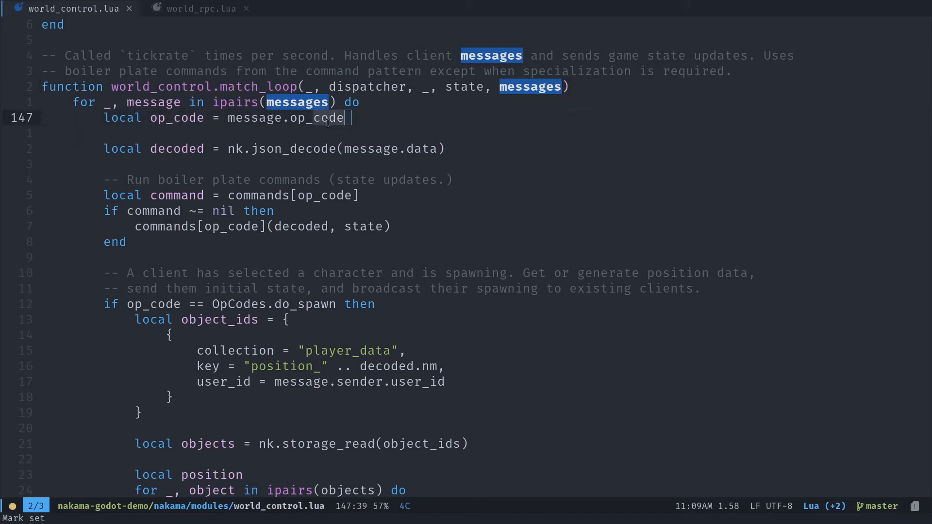
click(371, 149)
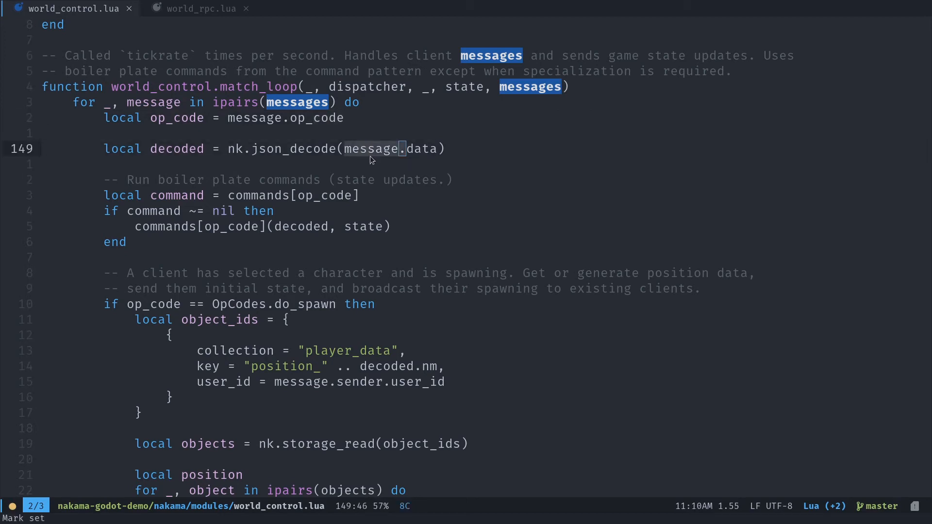
mouse_move(534, 169)
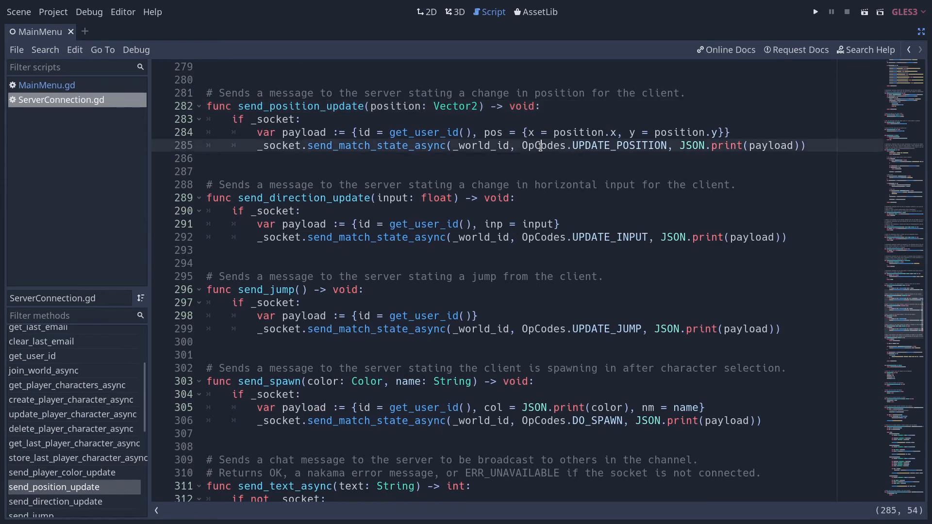
double_click(619, 145)
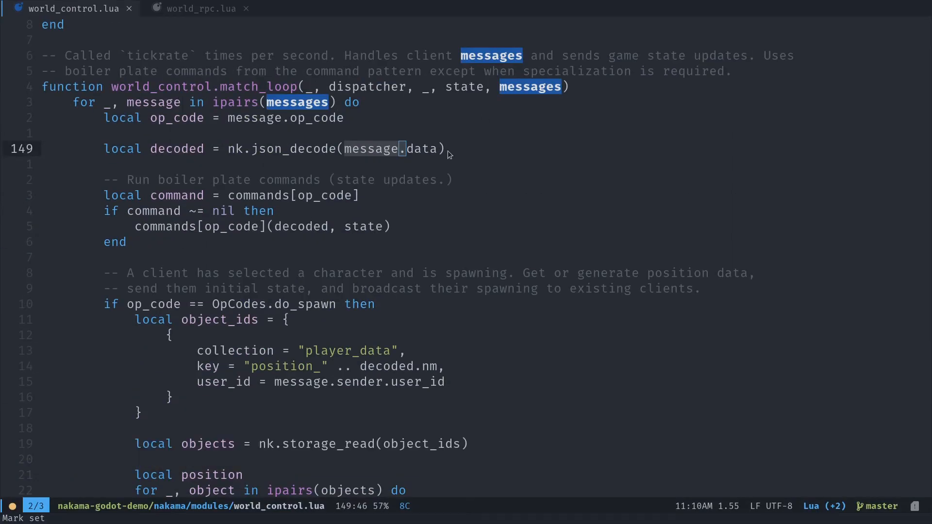
mouse_move(196, 196)
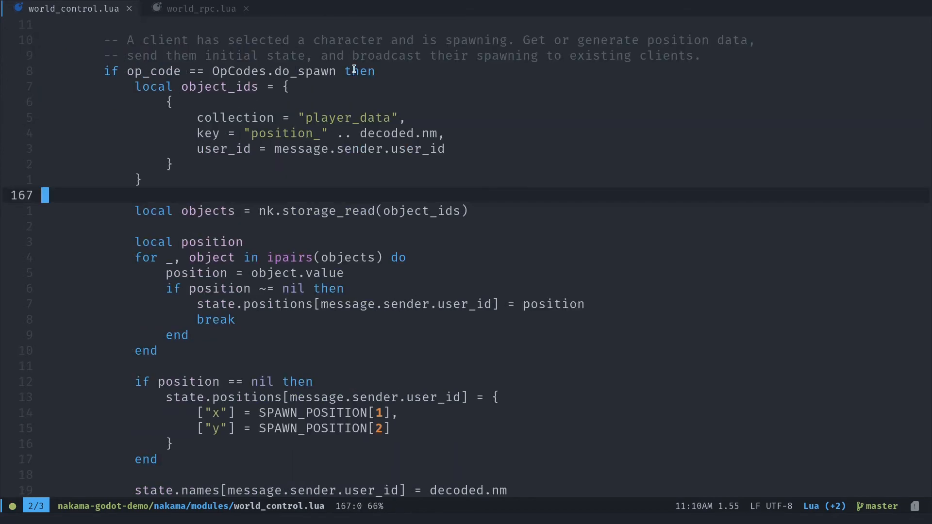
mouse_move(365, 82)
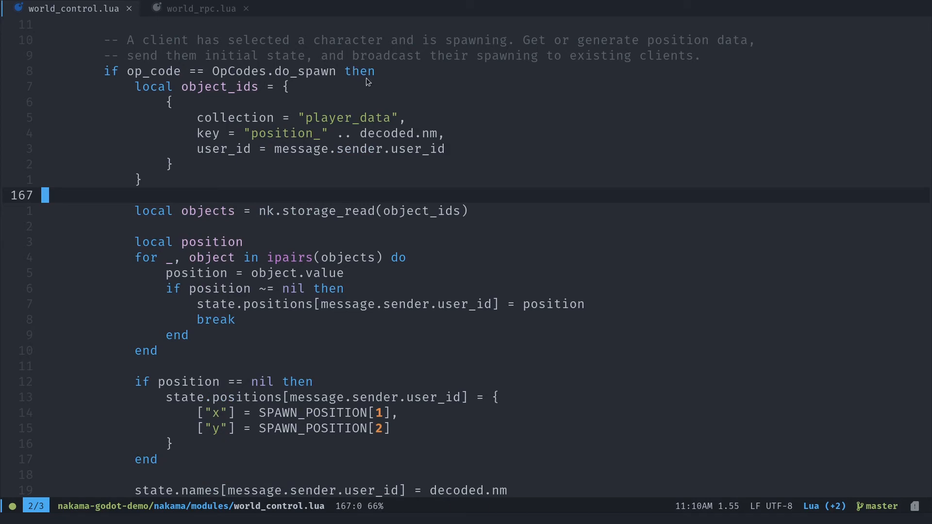
mouse_move(343, 143)
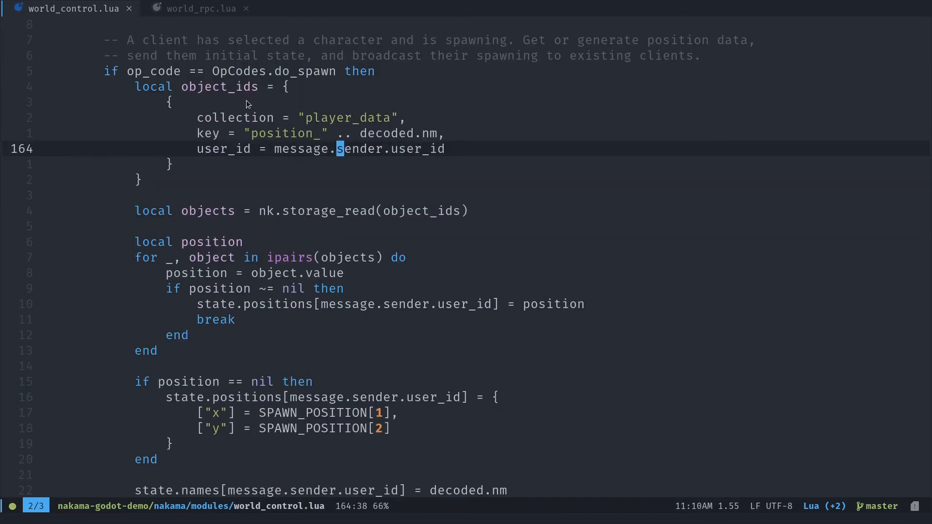
Scroll through match_loop's do_spawn branch down to the update_color branch
scroll(down, 3)
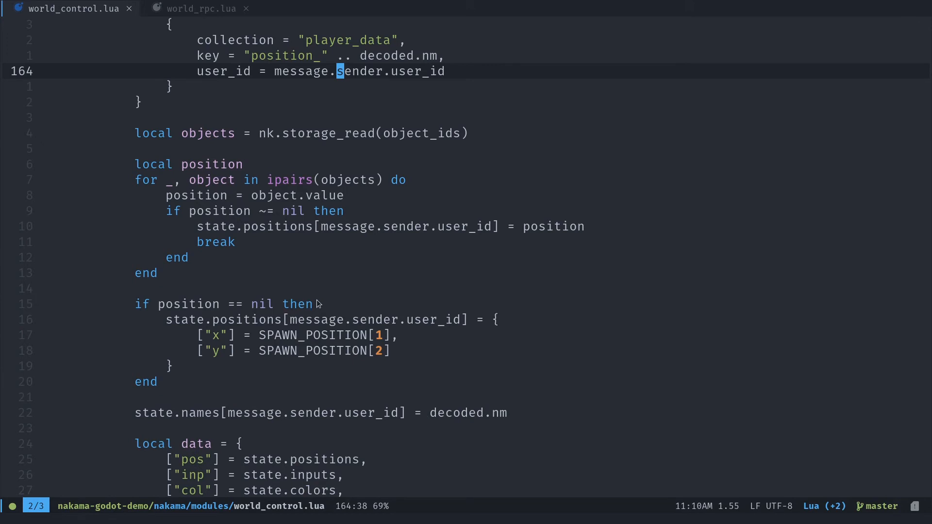
scroll(down, 3)
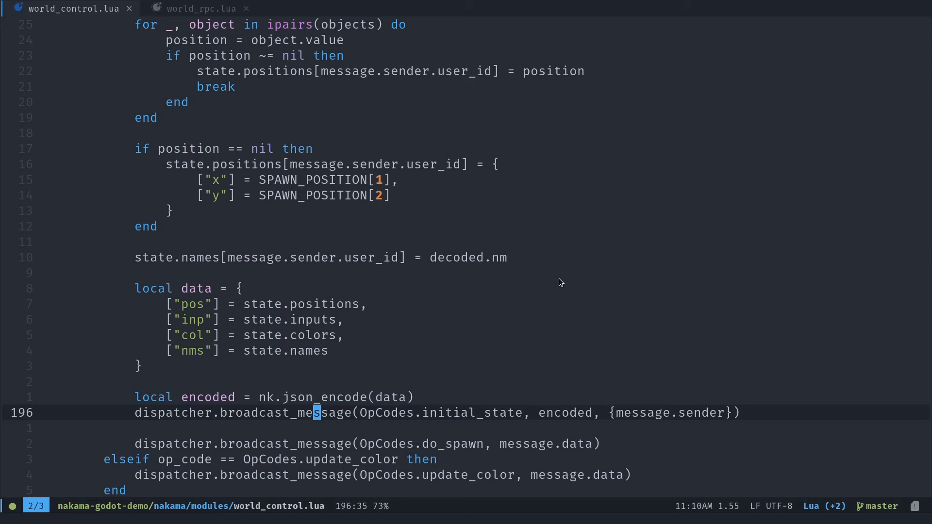
mouse_move(427, 170)
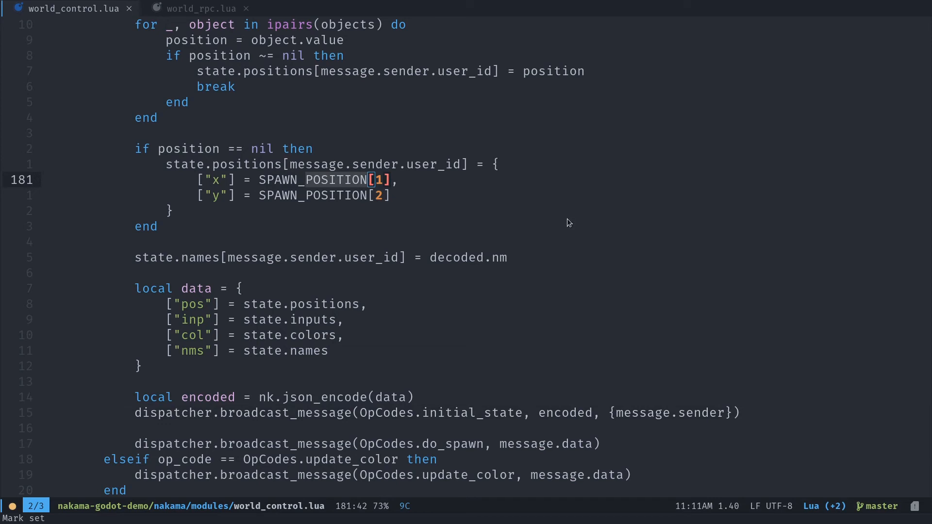
mouse_move(553, 224)
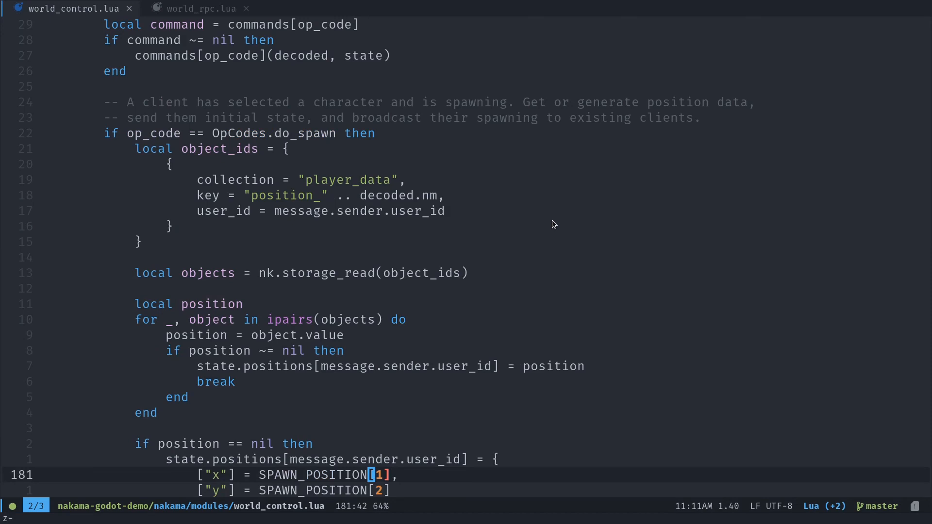
scroll(down, 3)
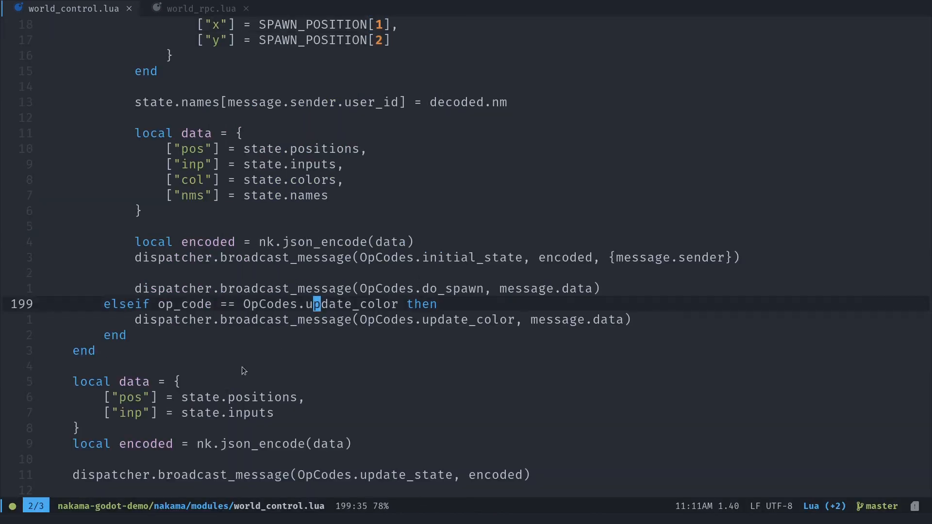
mouse_move(377, 320)
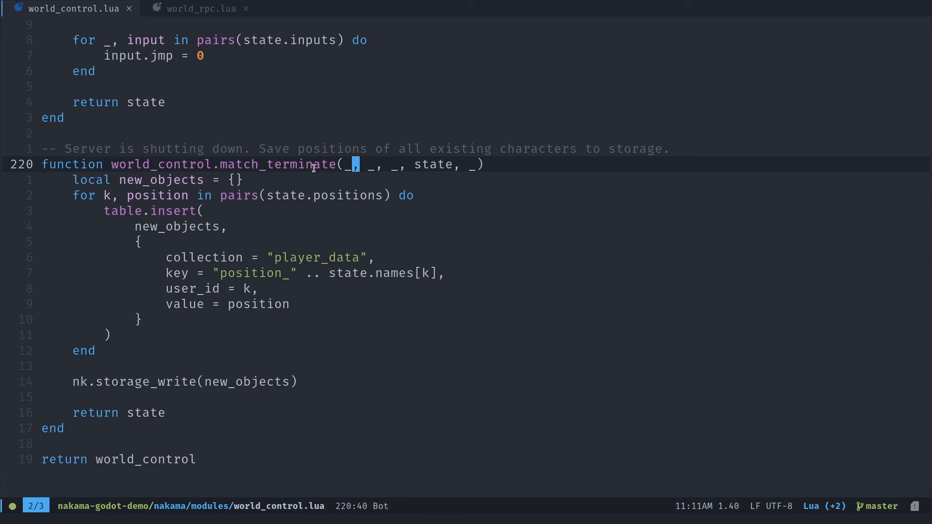
mouse_move(156, 211)
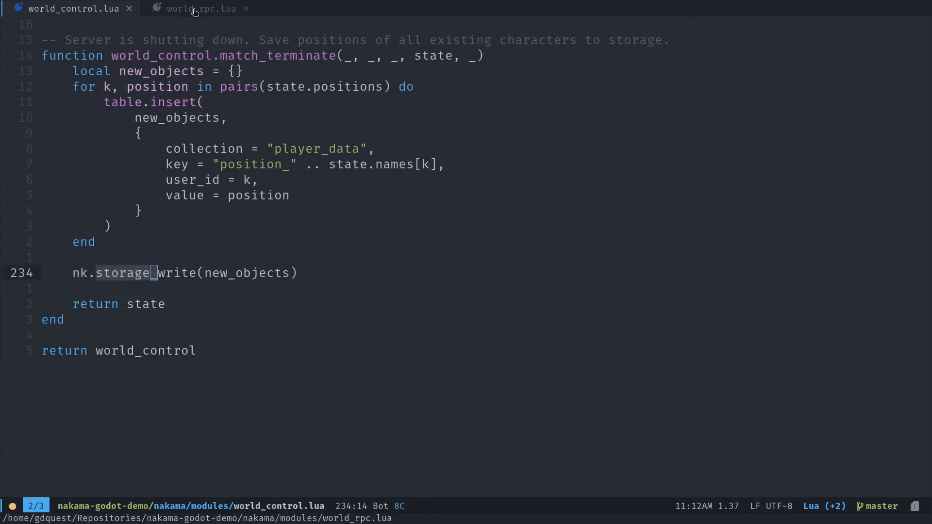
Fold all function blocks in world_rpc.lua, then expand _get_first_world to read it
click(199, 8)
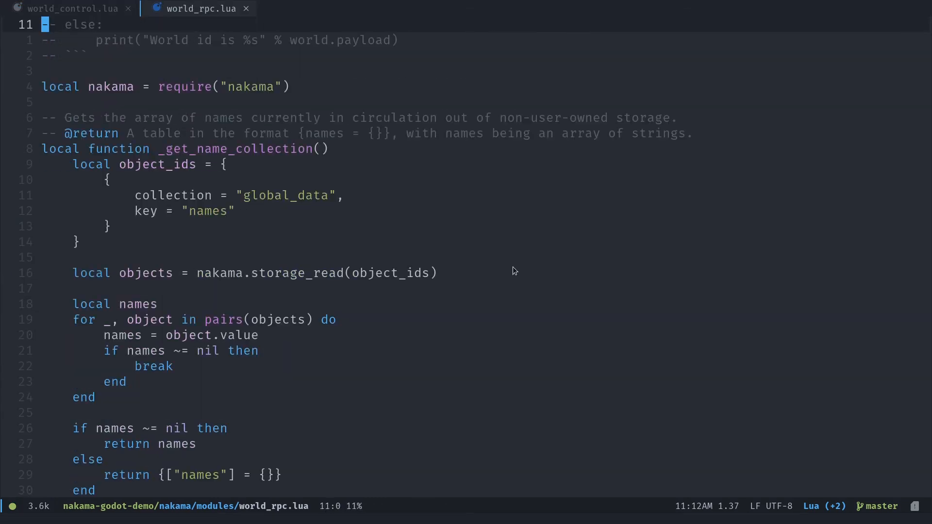
key(ctrl+k ctrl+0)
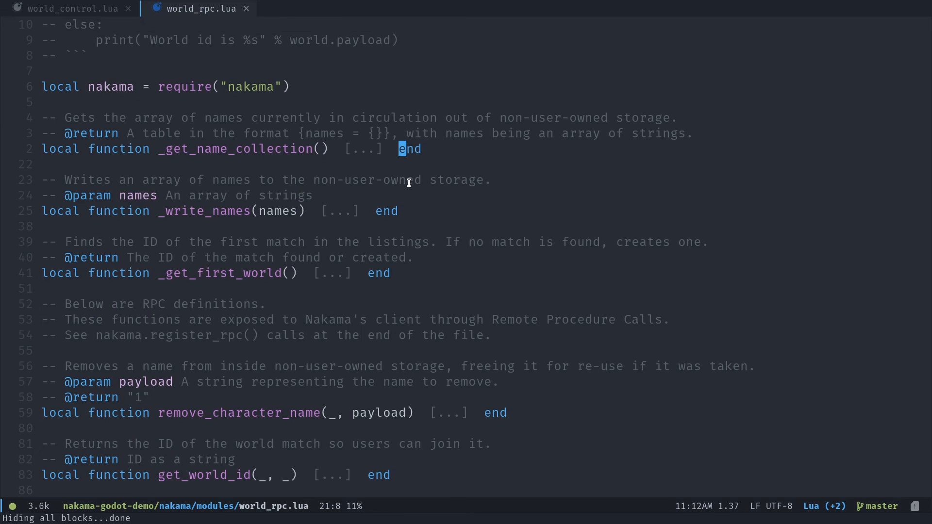
scroll(down, 3)
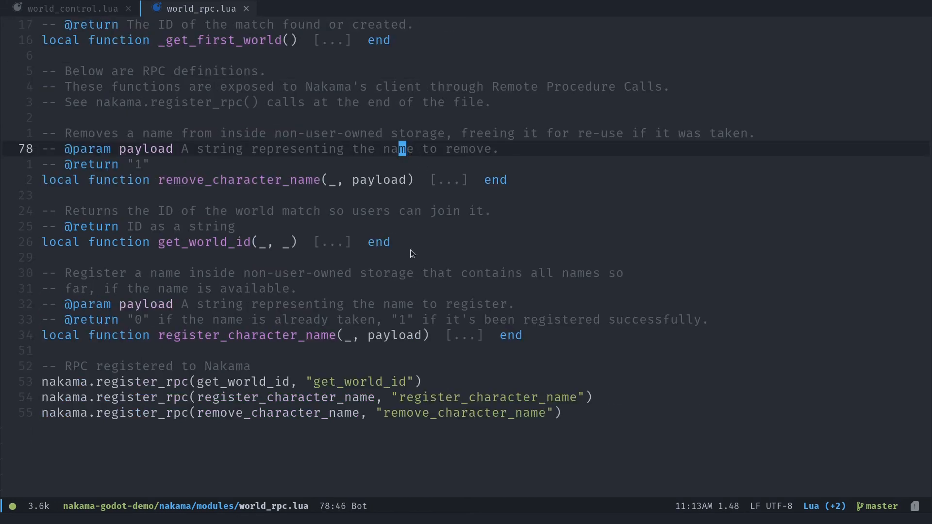
double_click(262, 335)
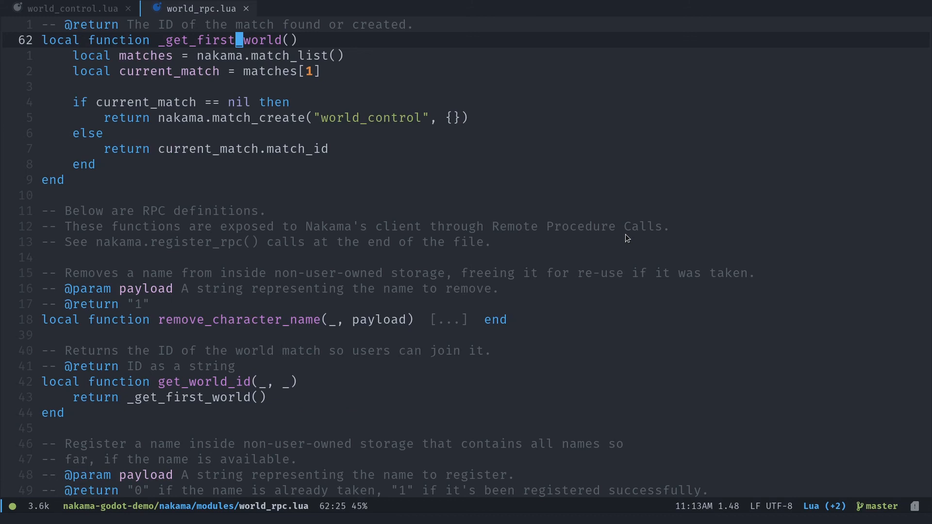
mouse_move(554, 117)
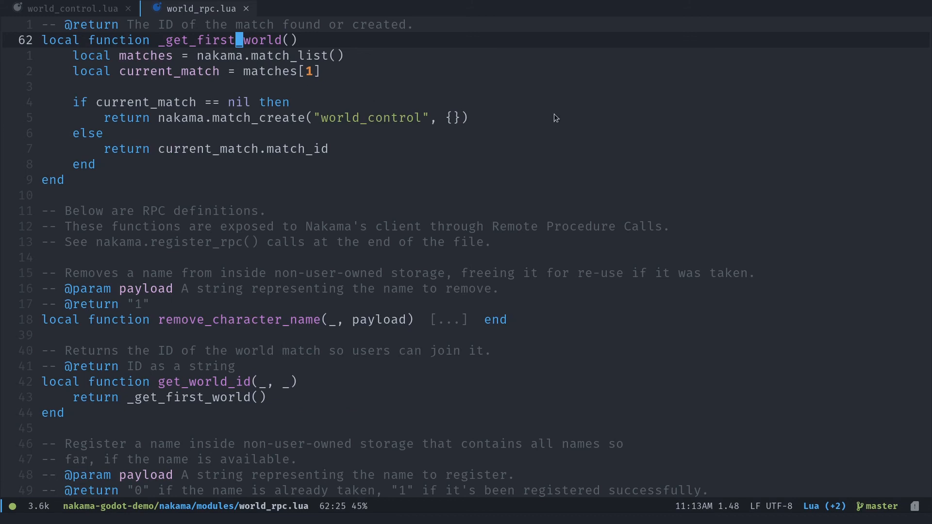